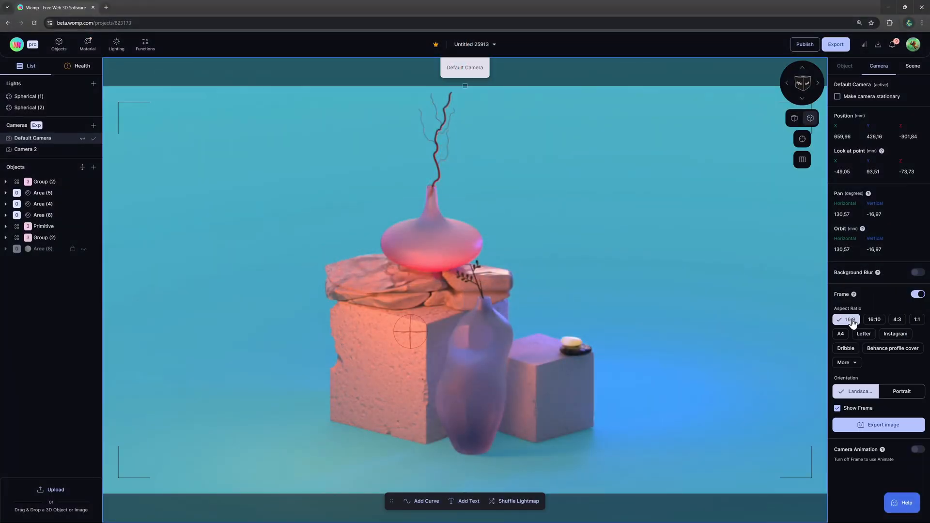
# Give the camera frame the Behance profile cover aspect ratio
pyautogui.click(891, 348)
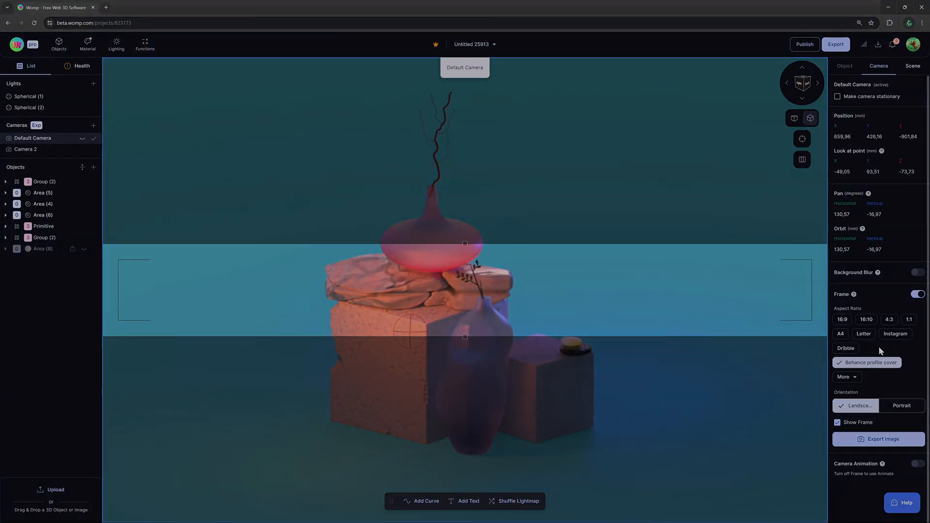
pyautogui.click(912, 66)
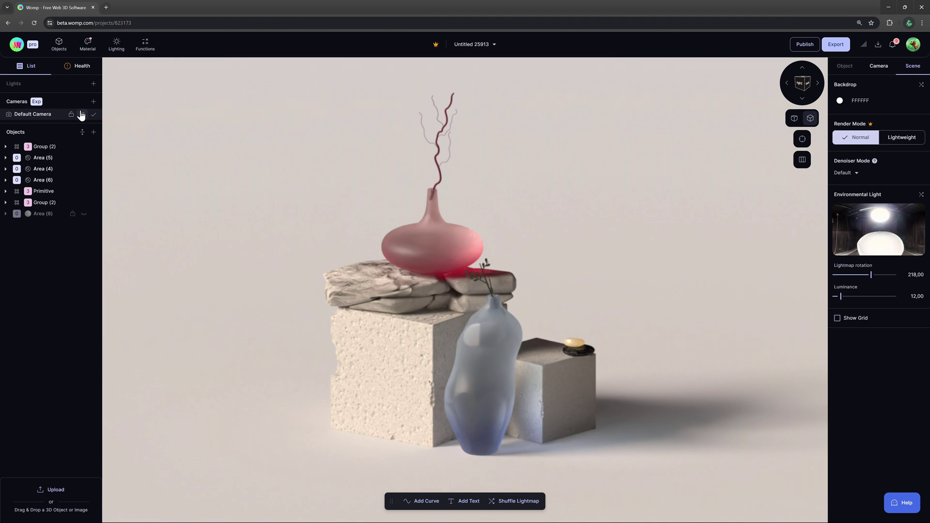
pyautogui.moveTo(93, 102)
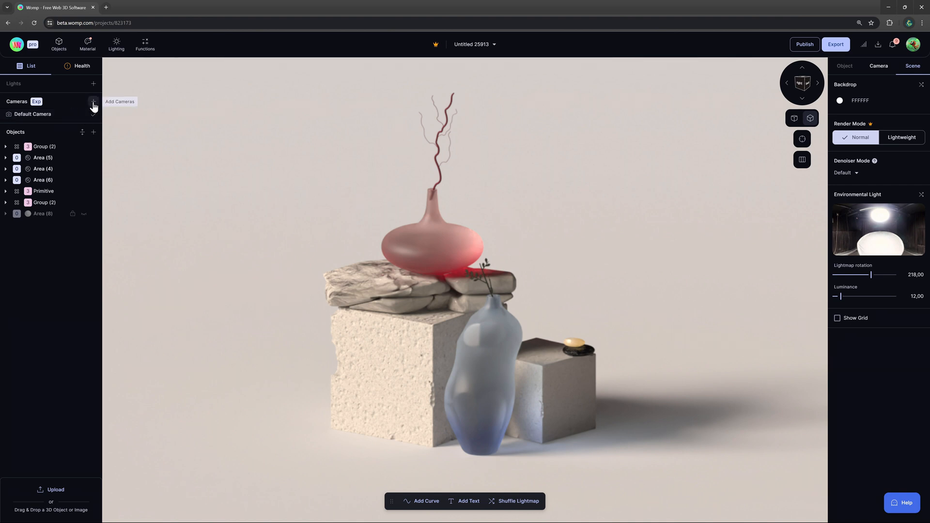
# Add Camera 2, orbit it around the still life and make it the active camera
pyautogui.click(93, 101)
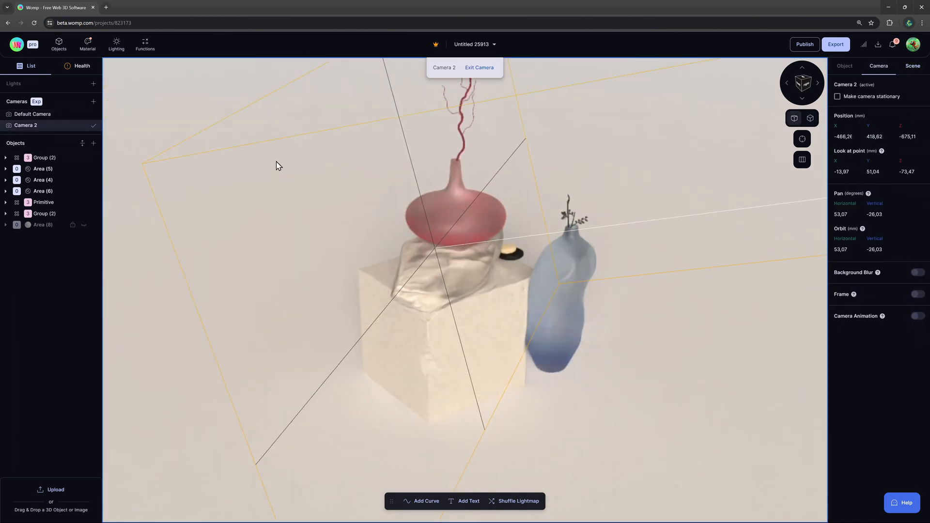
pyautogui.moveTo(279, 164); pyautogui.dragTo(392, 186)
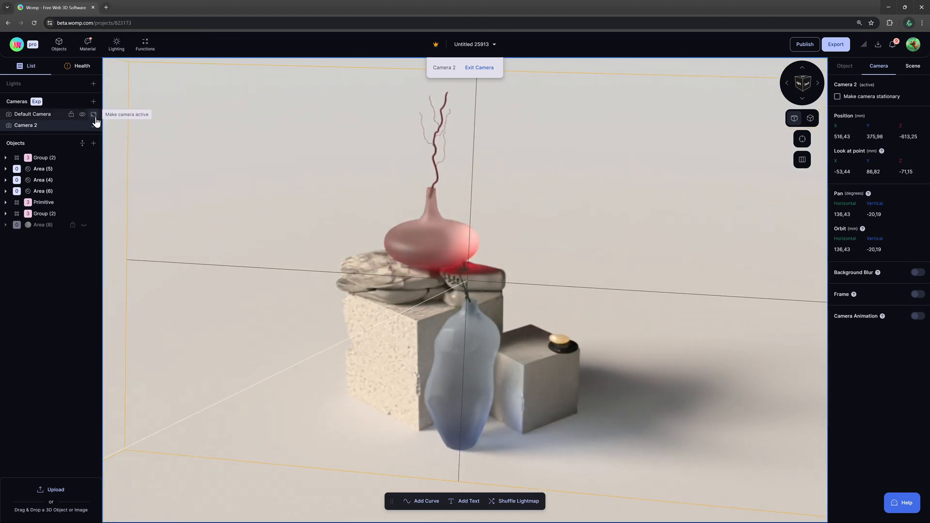
pyautogui.click(93, 115)
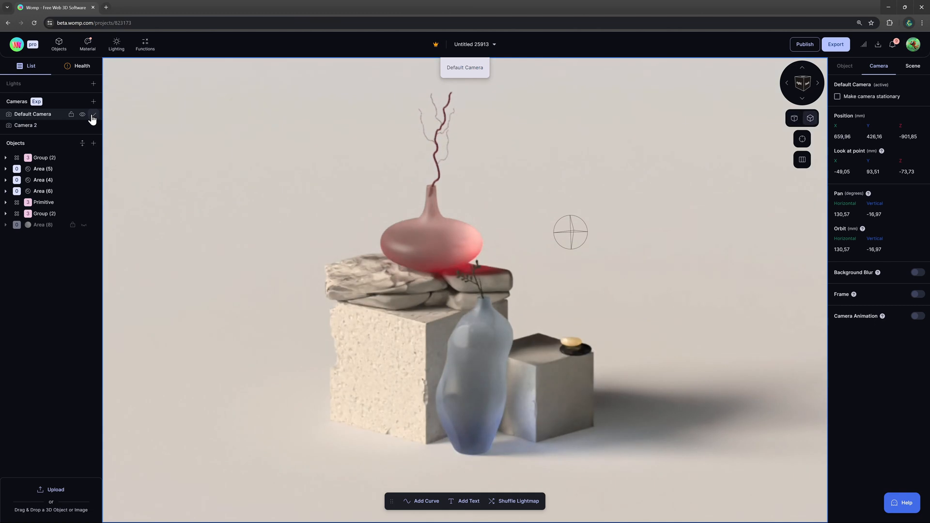
pyautogui.click(83, 125)
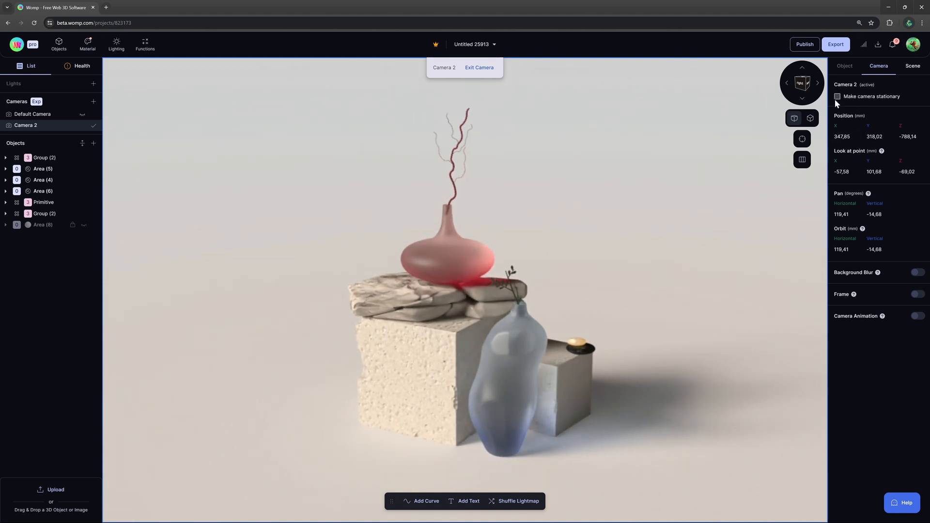
pyautogui.click(837, 96)
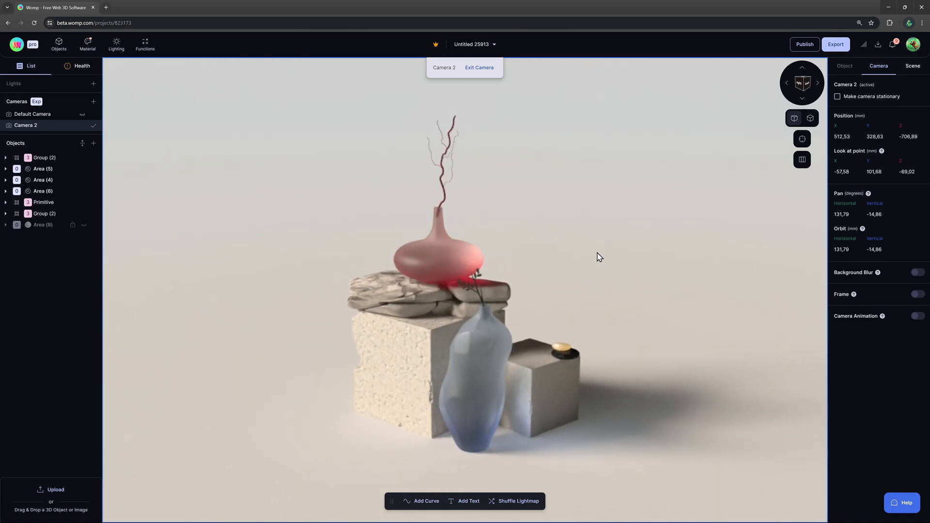
# Show the Scene properties with backdrop and environmental light settings
pyautogui.click(912, 65)
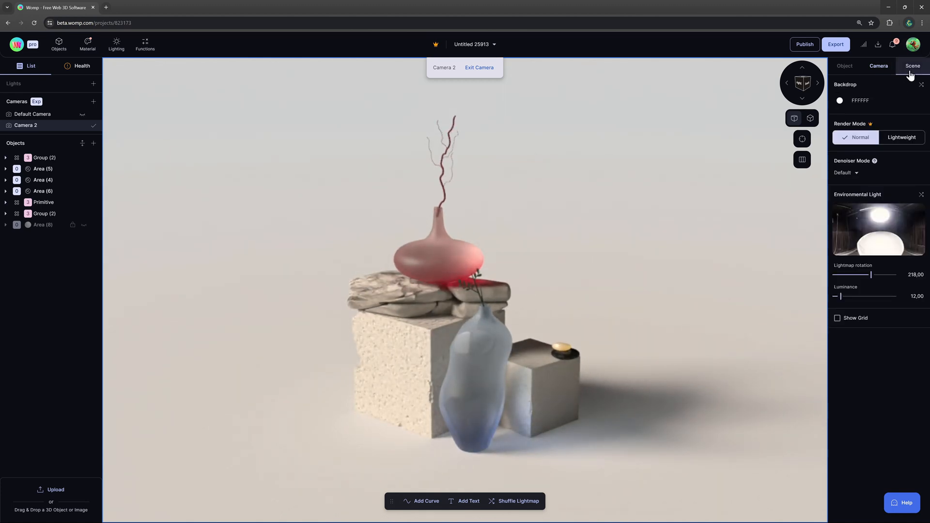
# Colour the backdrop teal 63FFED and swap in a roadside outdoor HDRI at rotation 249, luminance 9
pyautogui.click(840, 100)
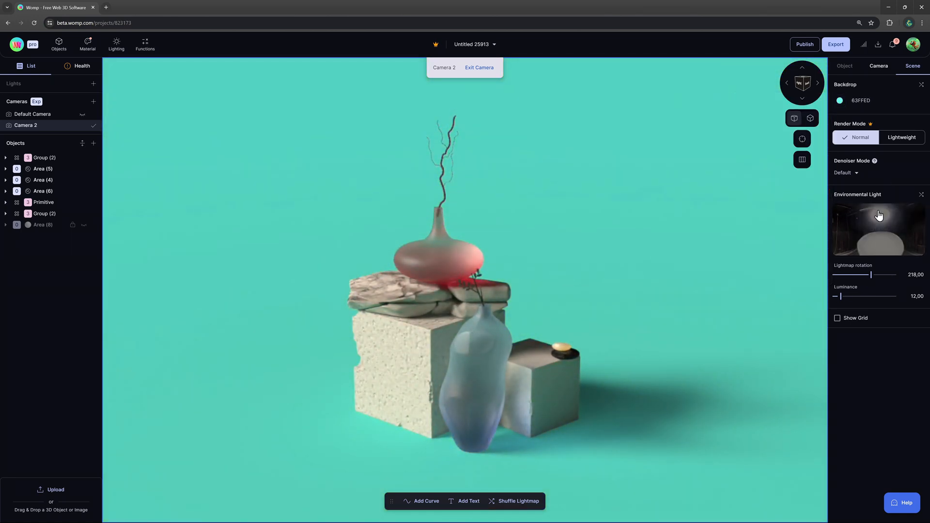
pyautogui.click(116, 44)
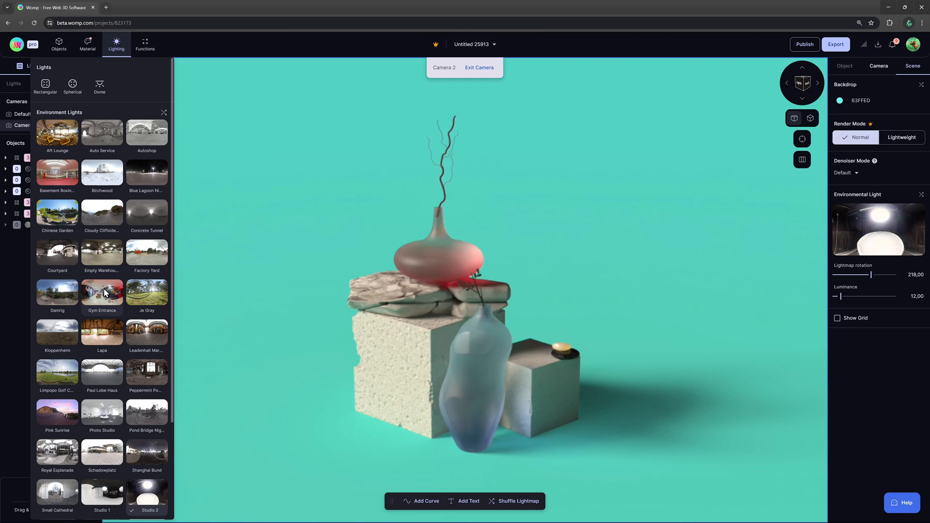
pyautogui.click(102, 335)
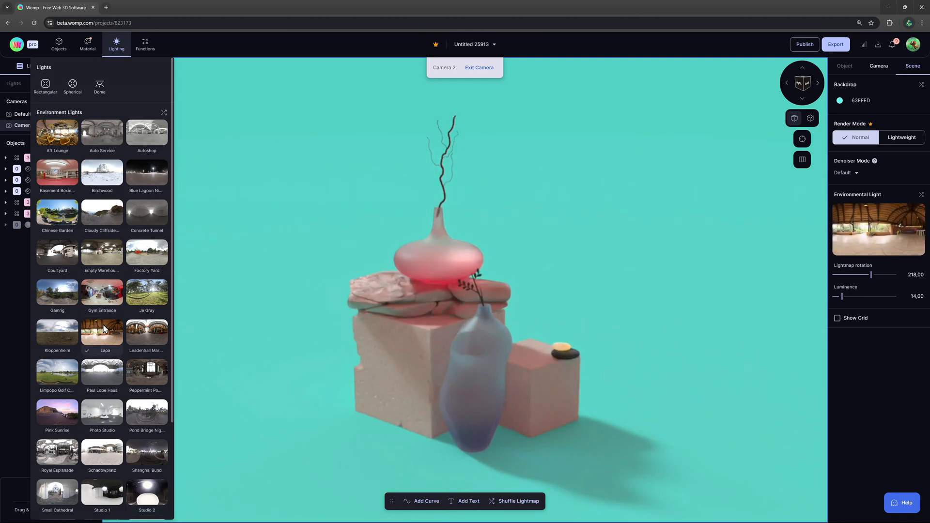
pyautogui.click(57, 290)
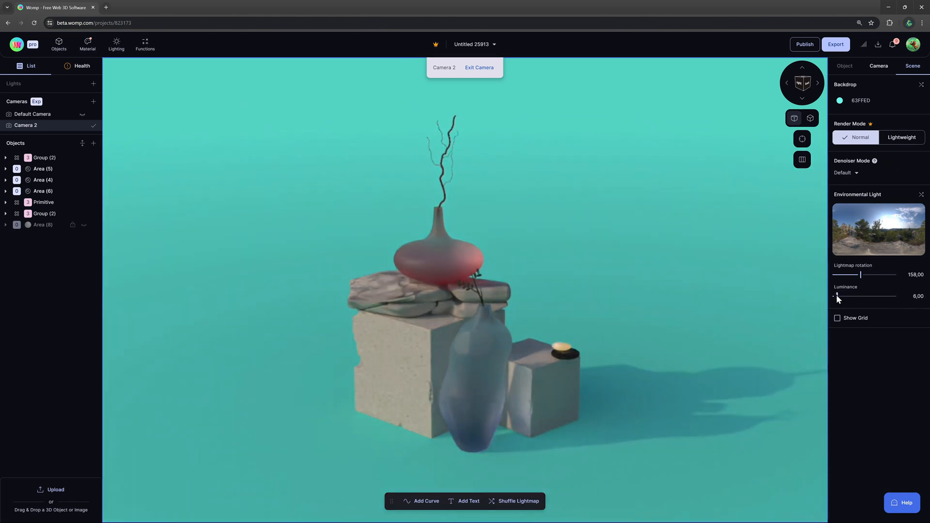
pyautogui.click(116, 43)
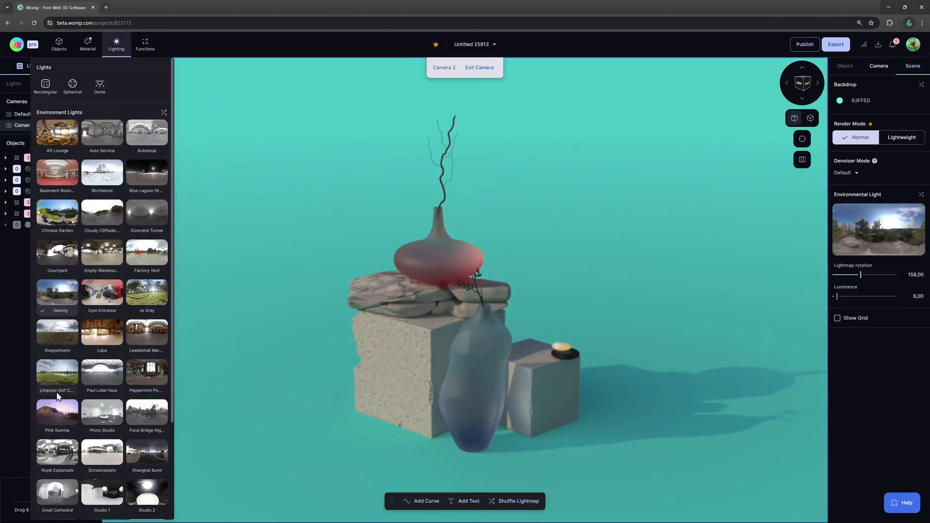
pyautogui.click(57, 414)
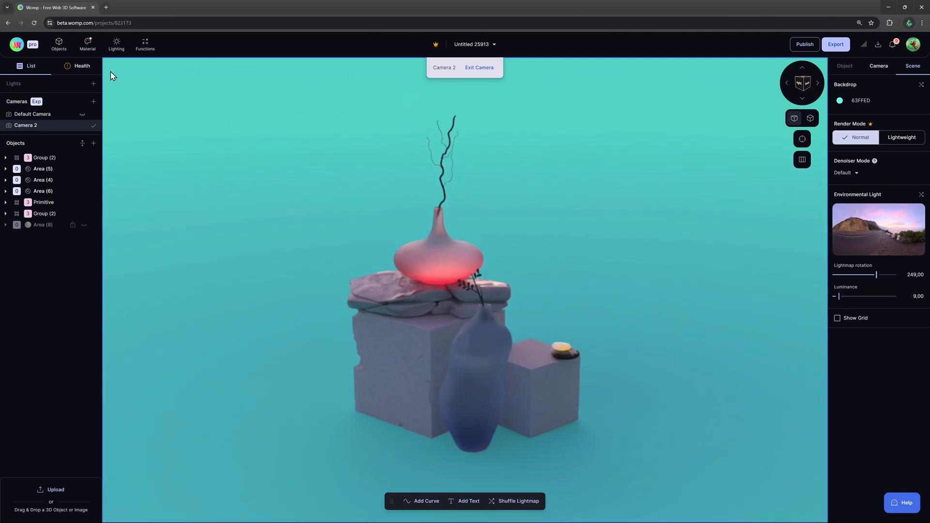
pyautogui.moveTo(75, 87)
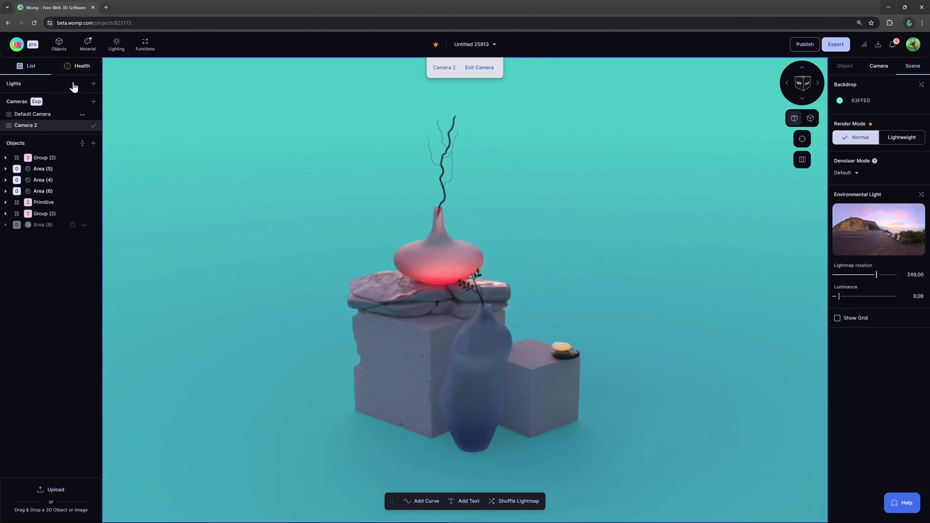
# Tint the spherical light FF6243, add a second one opposite and colour it blue 1D36FF
pyautogui.click(93, 83)
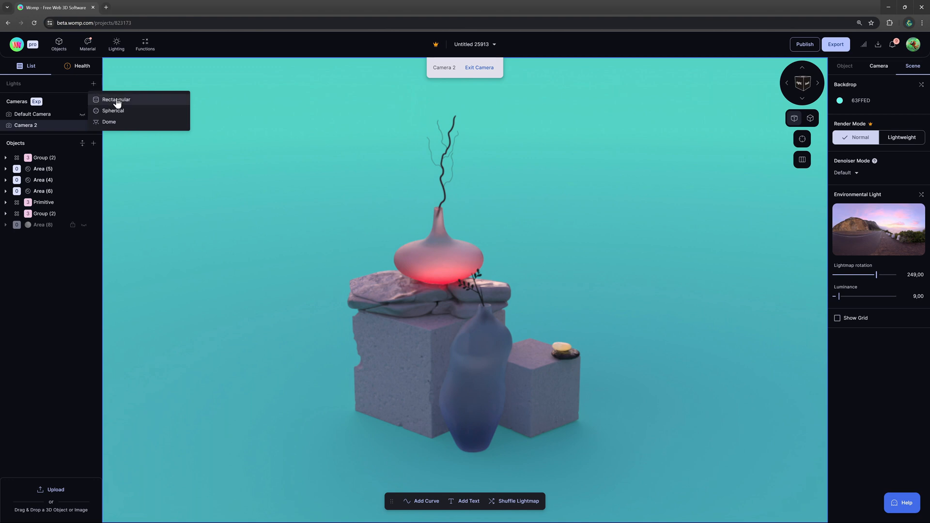
pyautogui.click(113, 110)
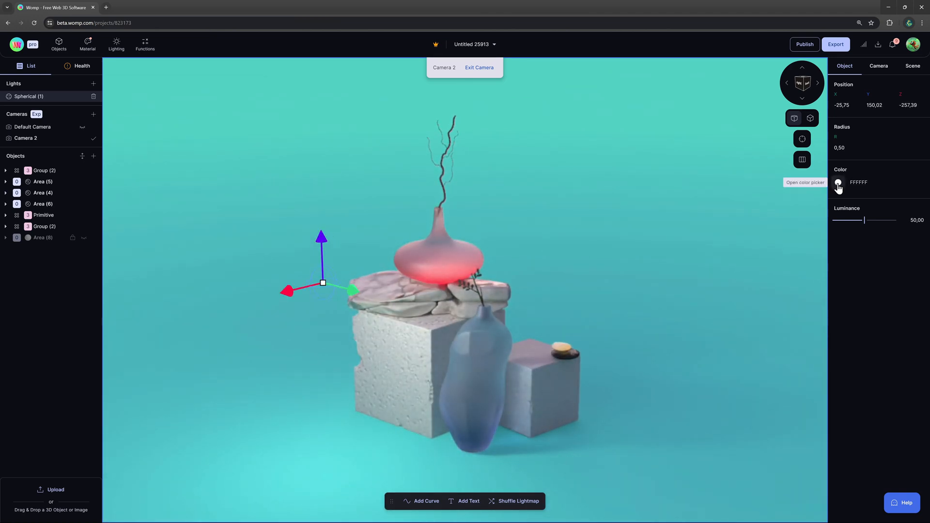
pyautogui.click(838, 183)
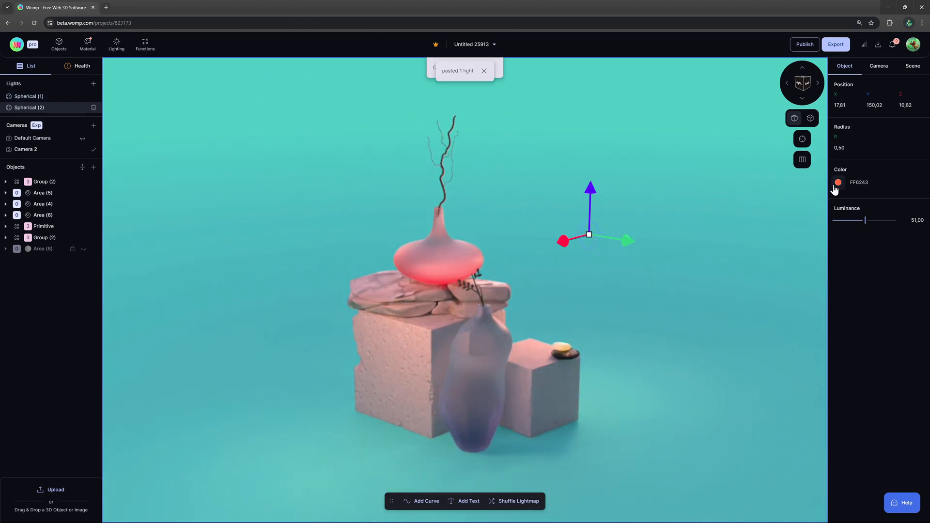
pyautogui.click(838, 182)
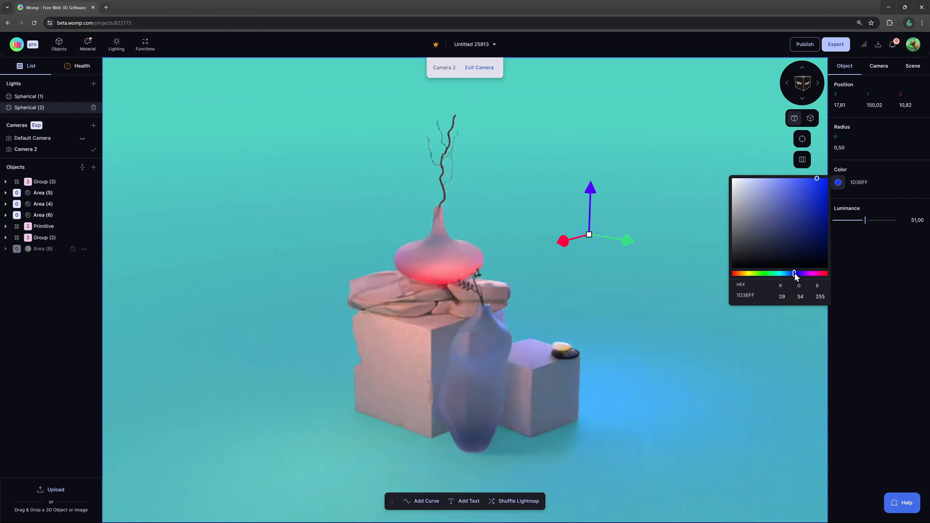
pyautogui.click(912, 66)
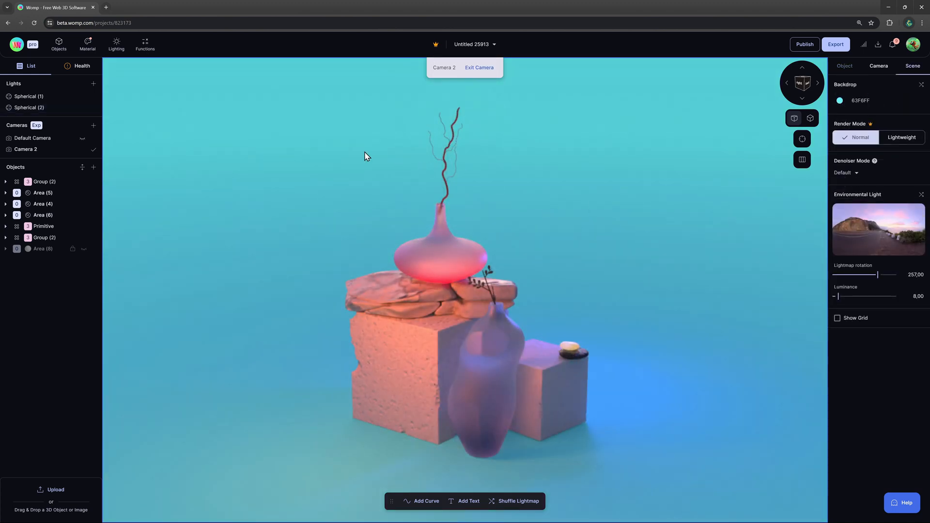
# Look through the Default Camera and turn on its framing guide
pyautogui.click(94, 138)
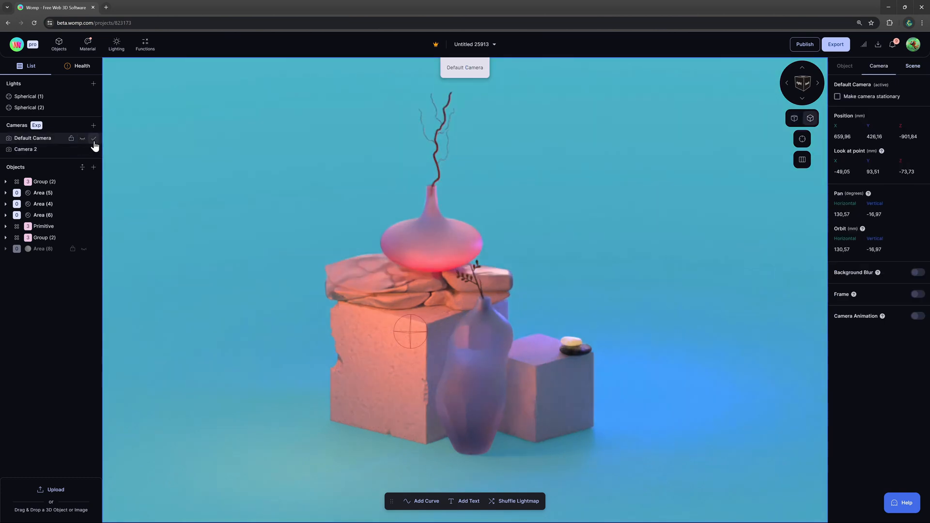
pyautogui.click(94, 149)
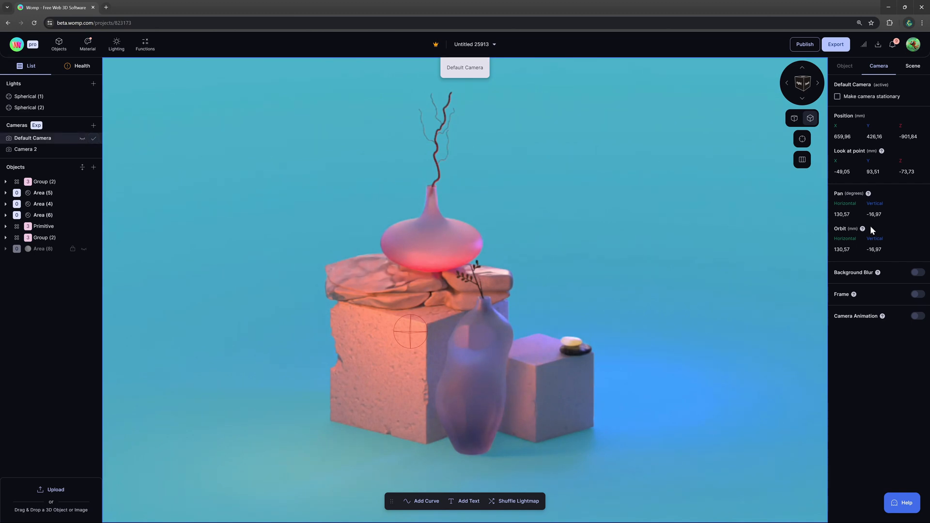
pyautogui.click(916, 294)
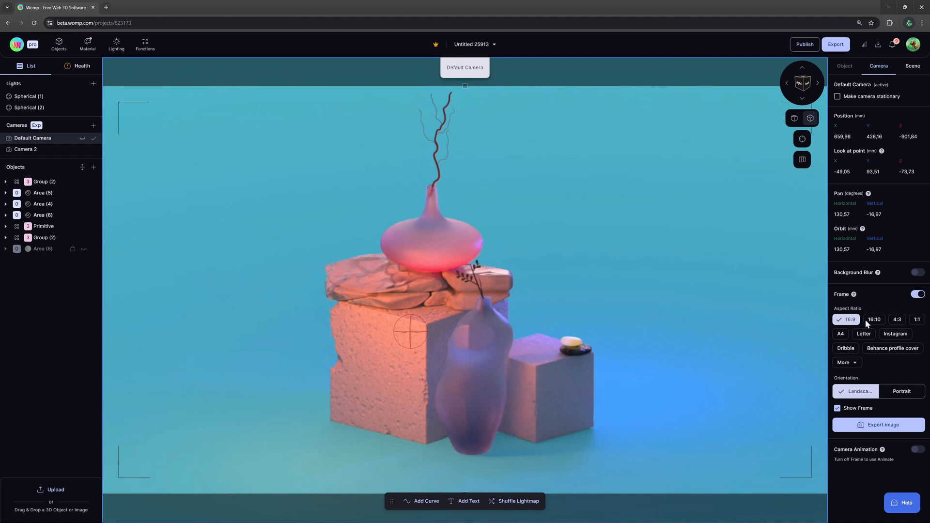
pyautogui.click(892, 348)
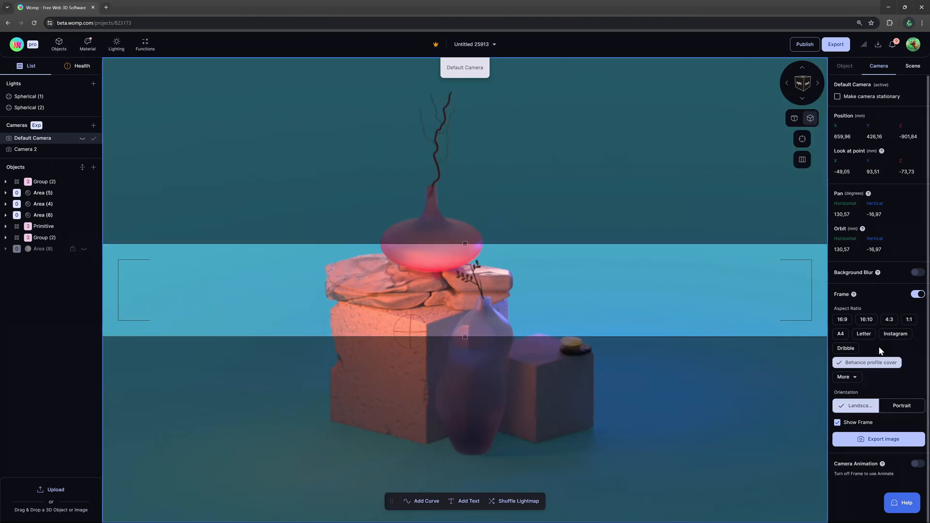
# Reshape the frame from square to a custom portrait 192:233 proportion
pyautogui.click(909, 319)
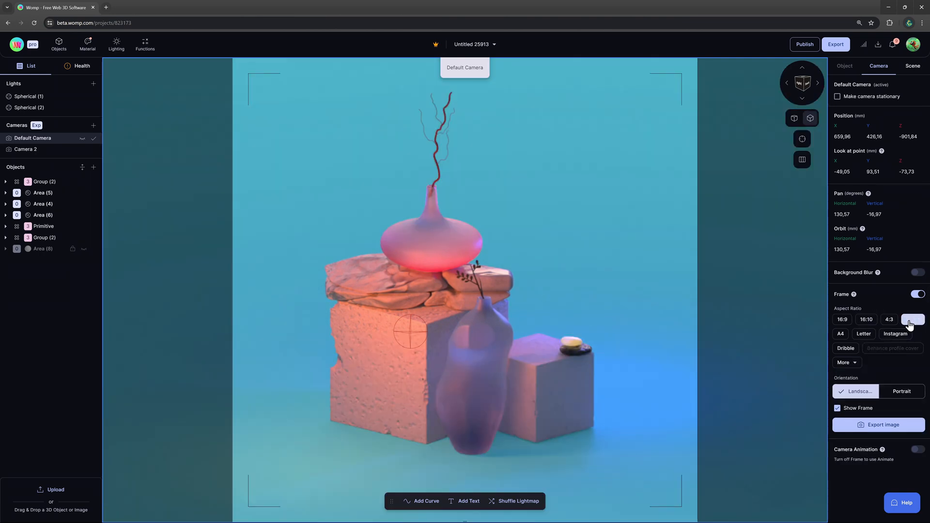
pyautogui.click(914, 318)
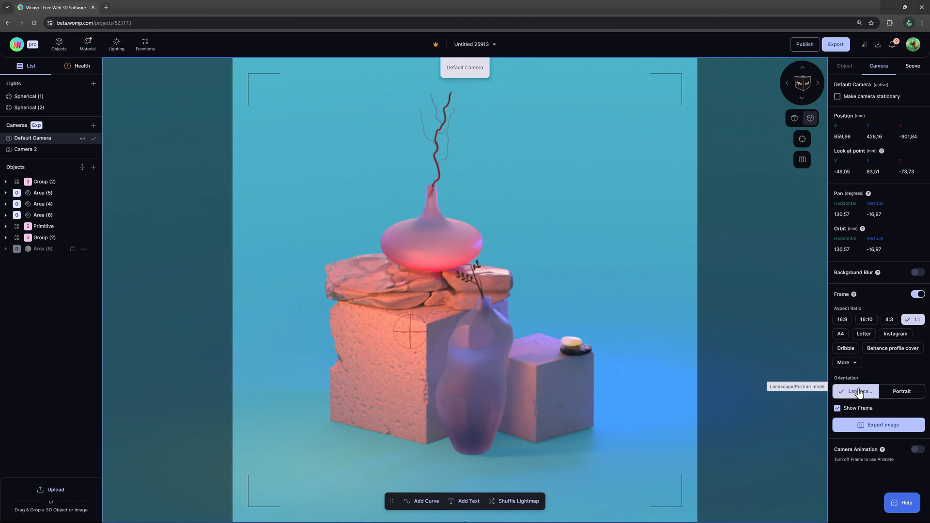
pyautogui.moveTo(486, 293)
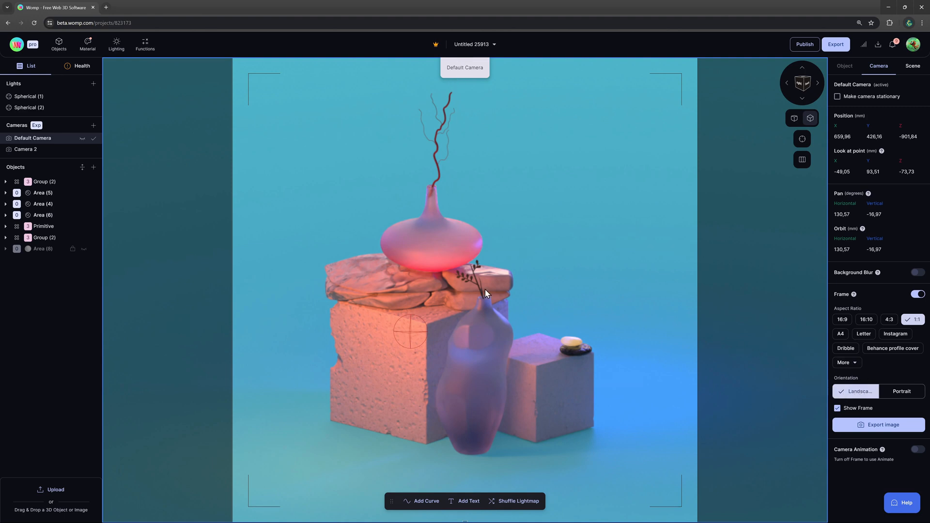
pyautogui.click(842, 362)
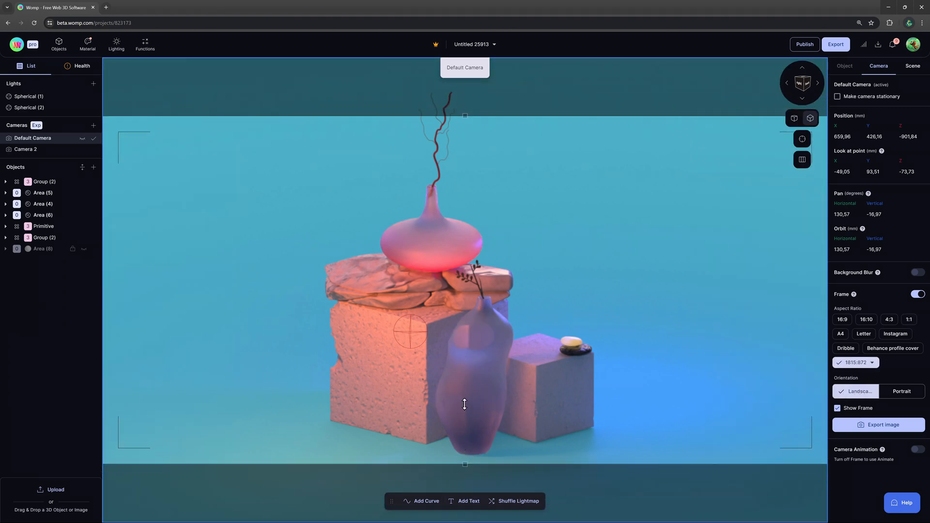
pyautogui.click(902, 390)
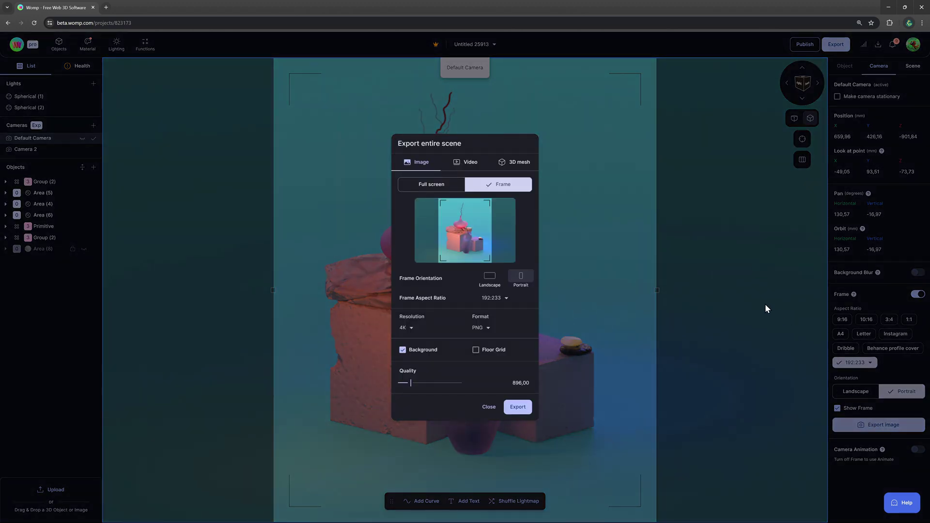
# Set the framed export to portrait 1080p PNG with the background included
pyautogui.click(489, 276)
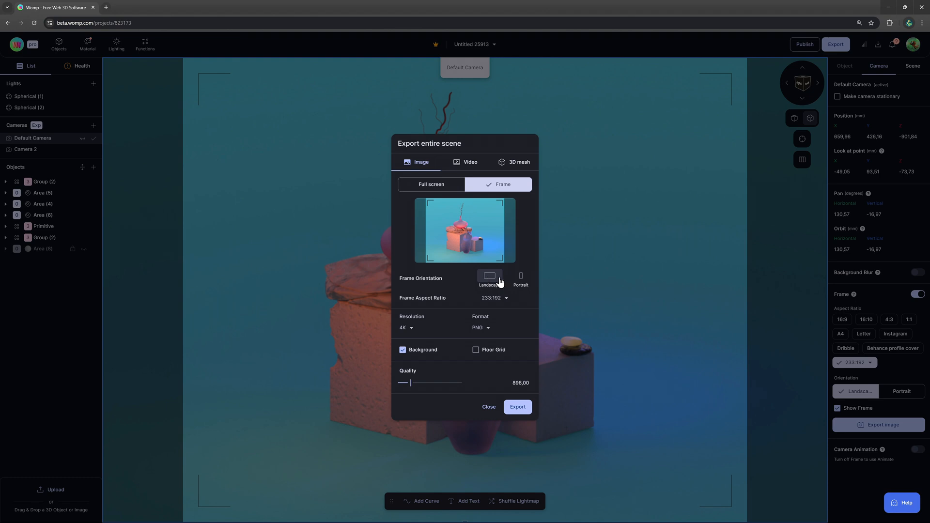
pyautogui.click(520, 276)
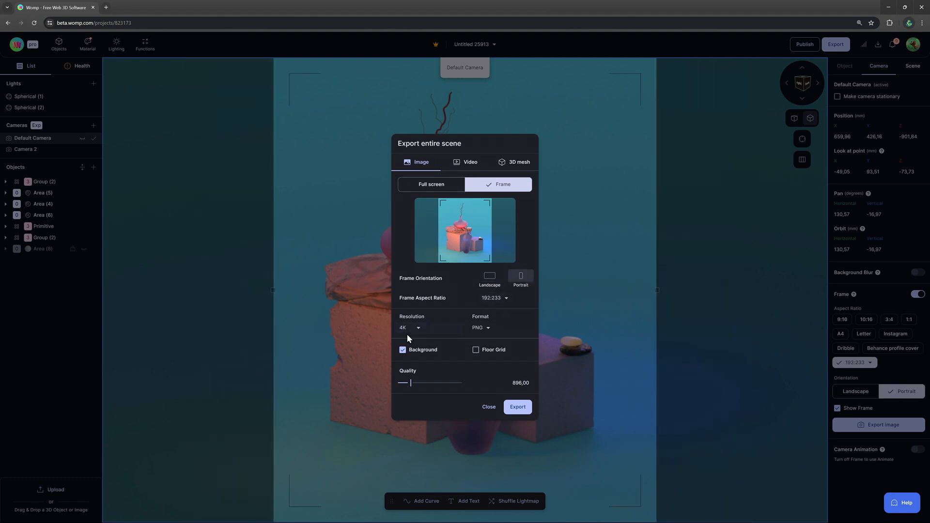
pyautogui.click(409, 327)
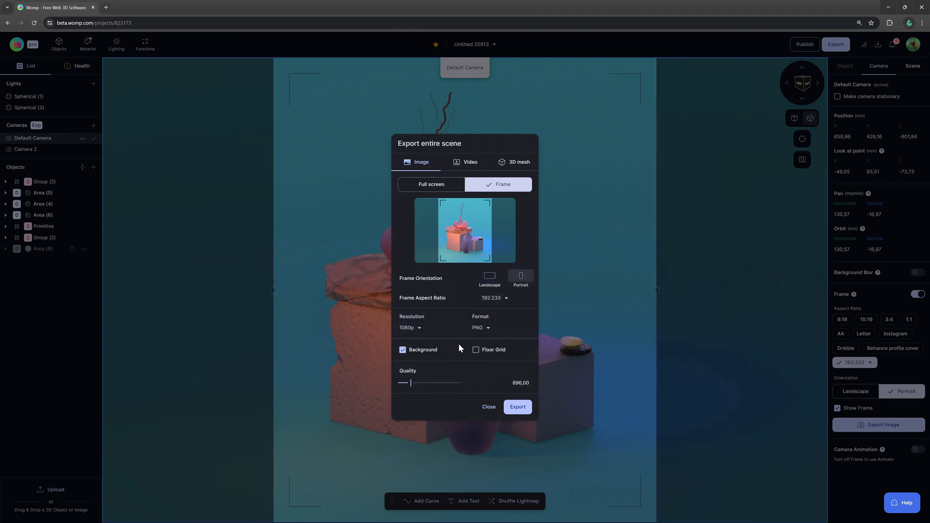
pyautogui.click(402, 349)
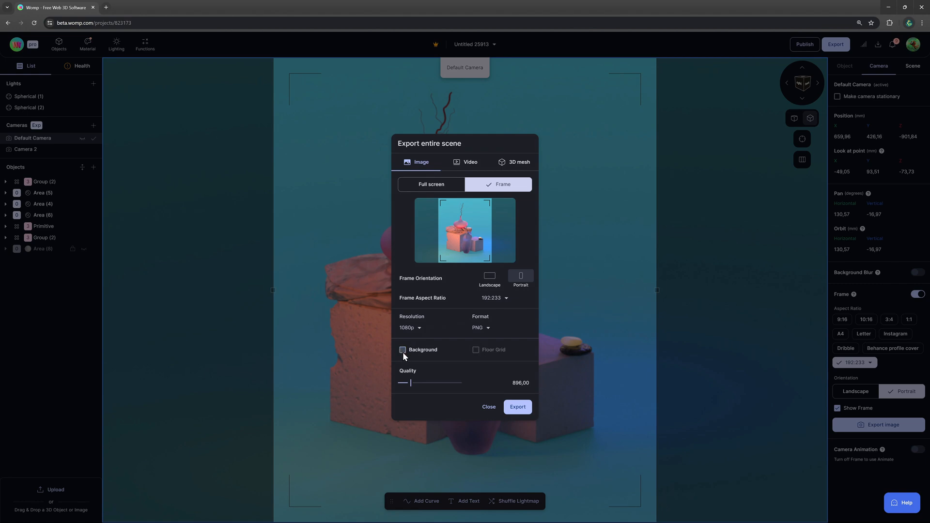
pyautogui.click(402, 349)
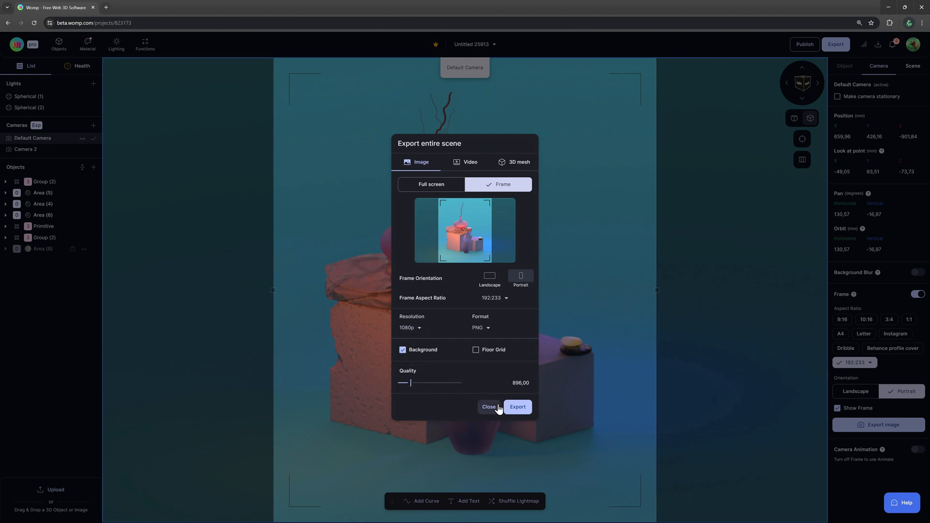